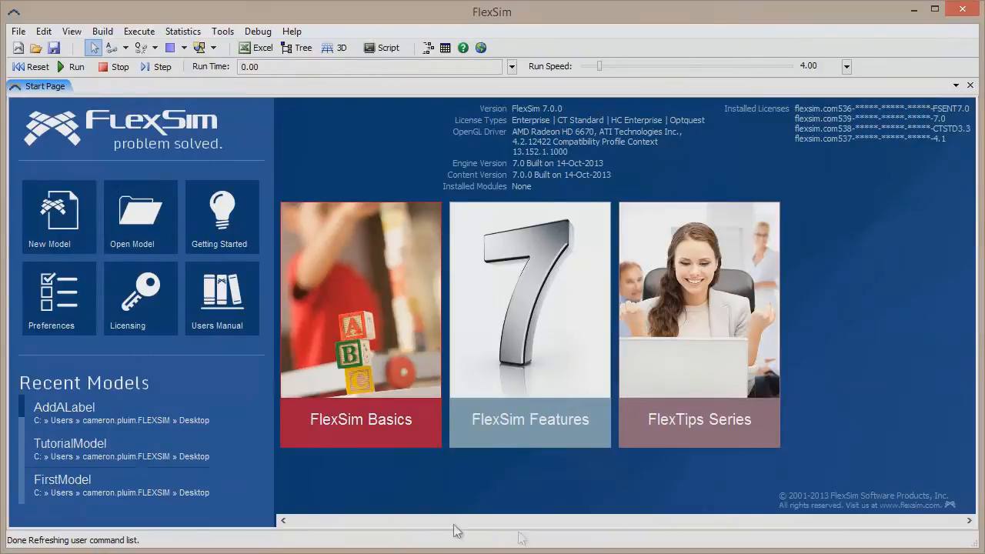
pyautogui.moveTo(58, 215)
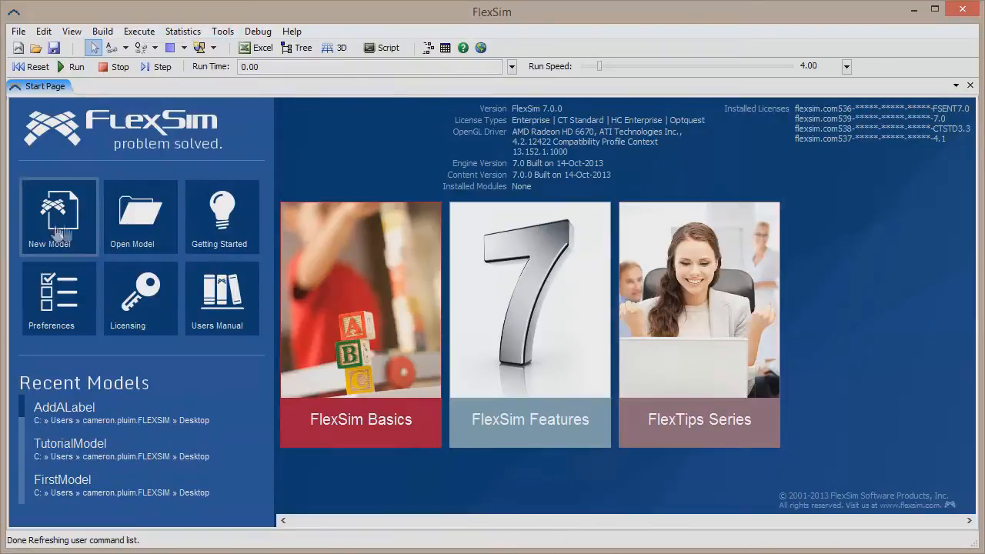
pyautogui.moveTo(191, 280)
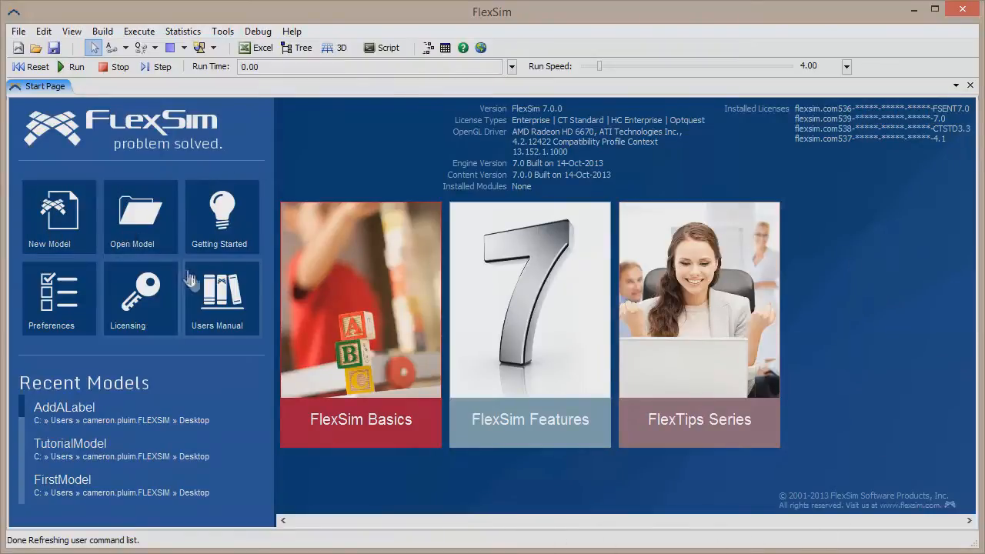
pyautogui.moveTo(59, 299)
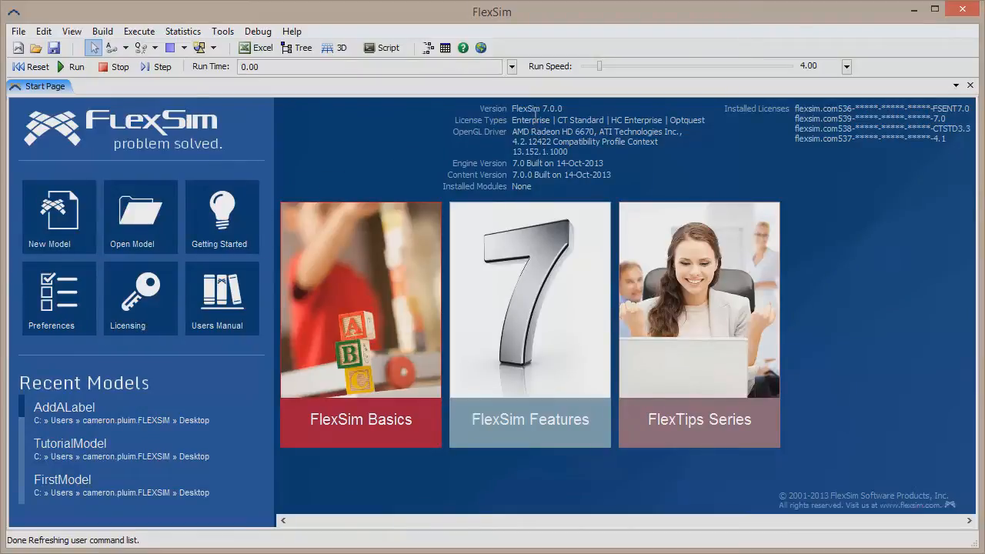
pyautogui.moveTo(815, 100)
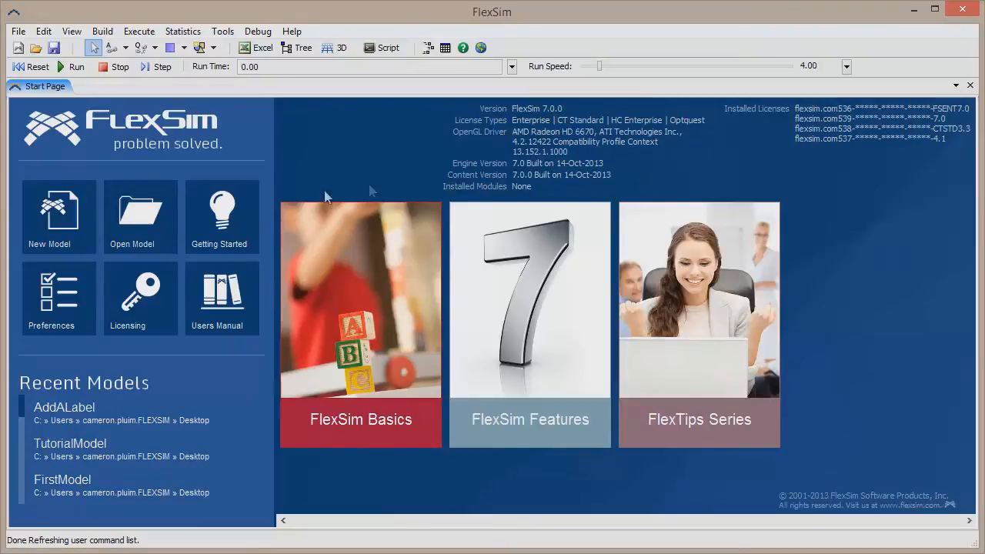
pyautogui.moveTo(139, 412)
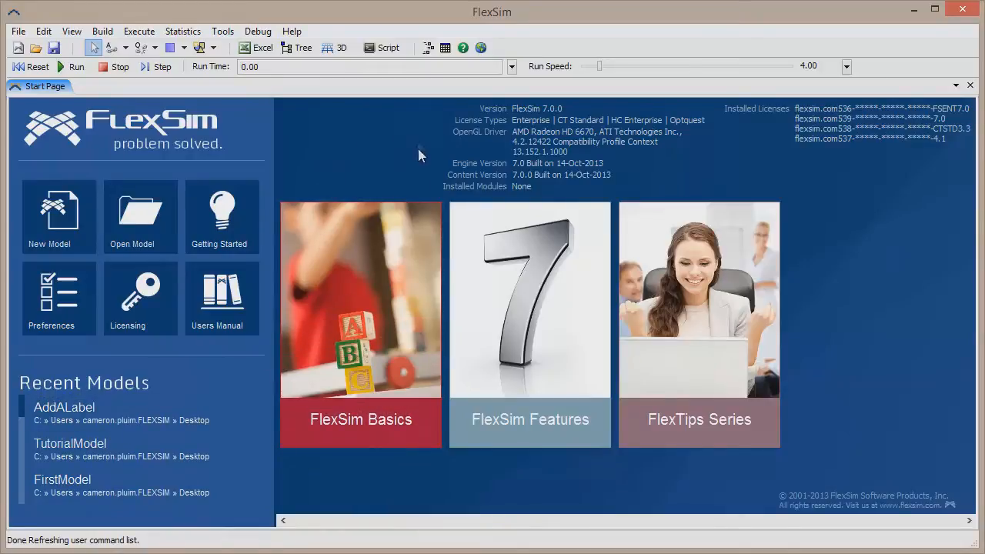
pyautogui.moveTo(664, 341)
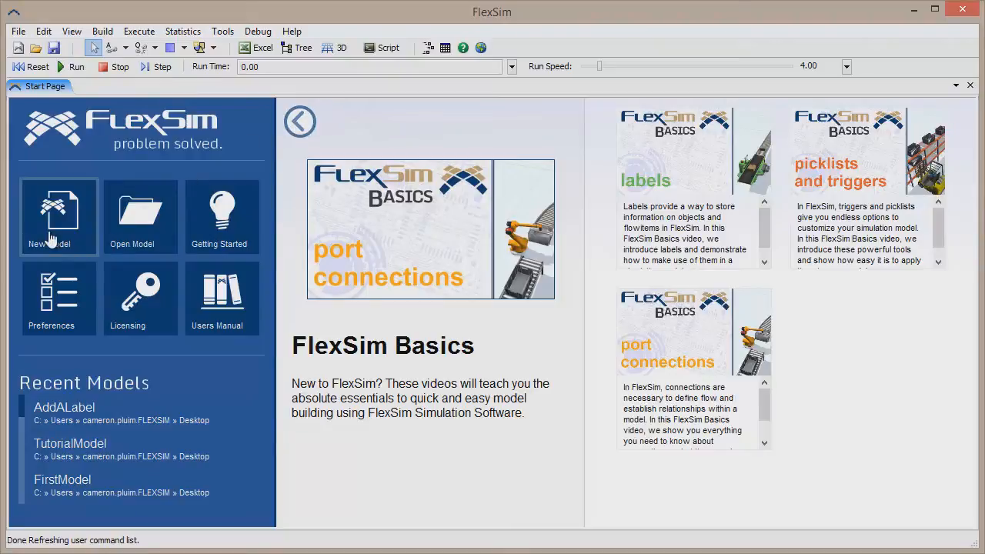
# Create a new model keeping default units: seconds, meters and liters
pyautogui.click(58, 217)
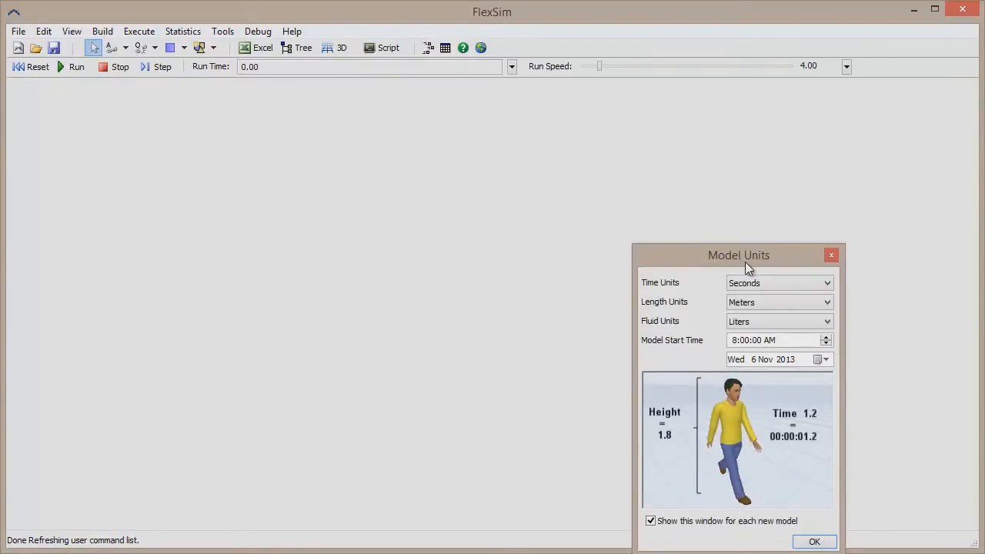
pyautogui.moveTo(738, 256); pyautogui.dragTo(483, 154)
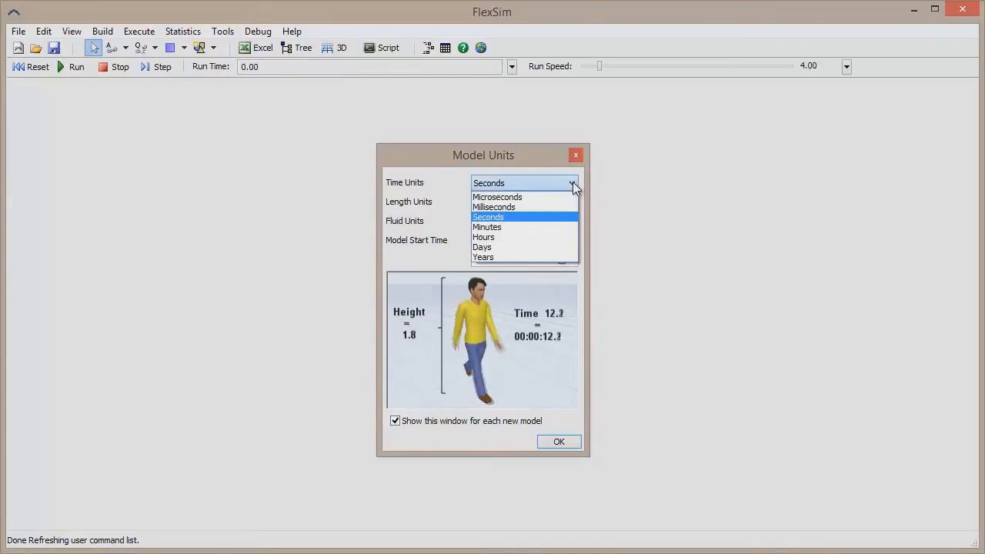
pyautogui.click(488, 215)
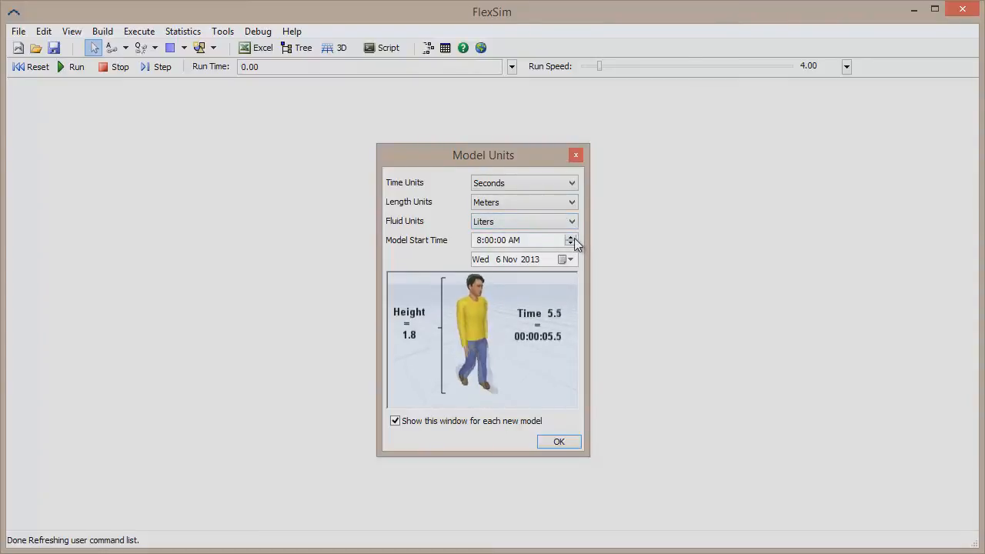
pyautogui.click(571, 237)
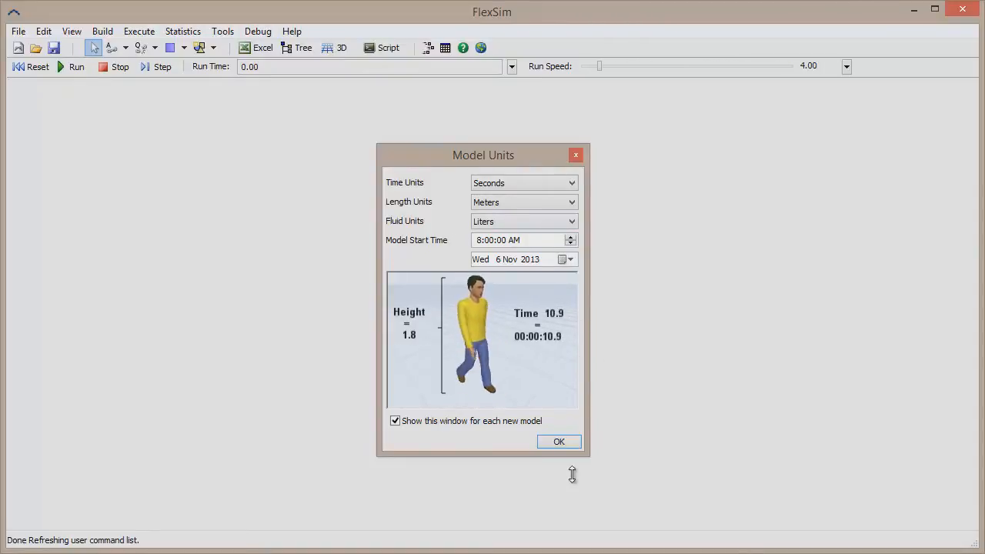
pyautogui.click(559, 440)
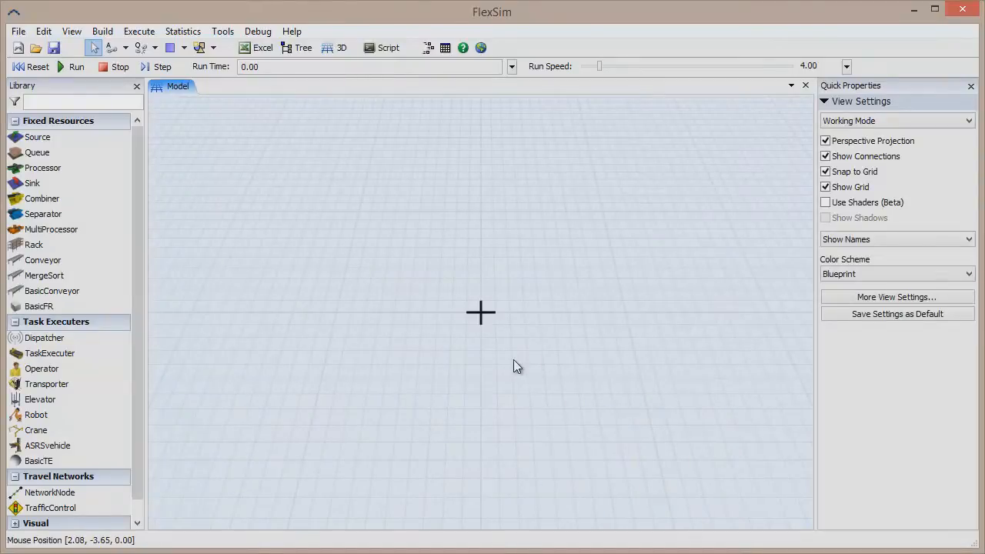
pyautogui.moveTo(117, 119)
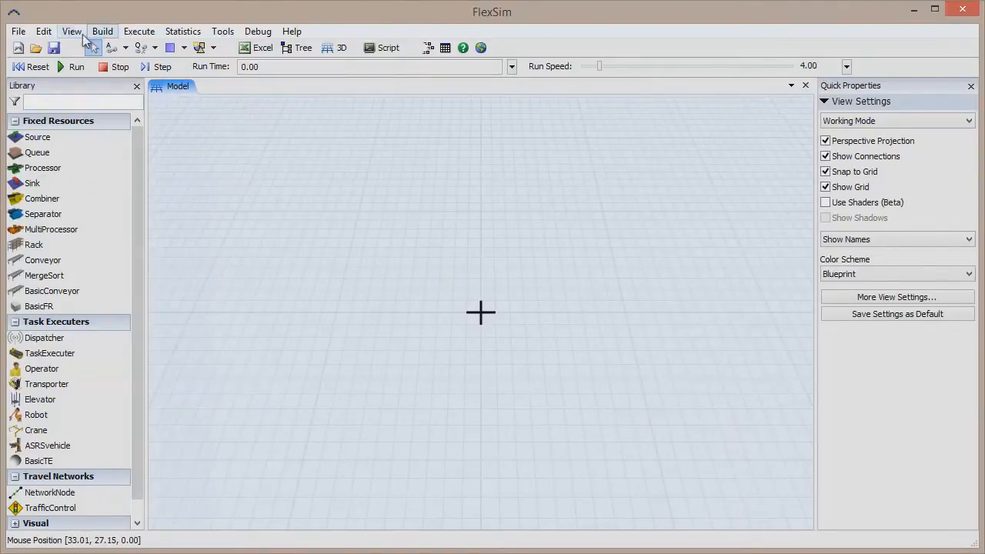
pyautogui.moveTo(34, 244)
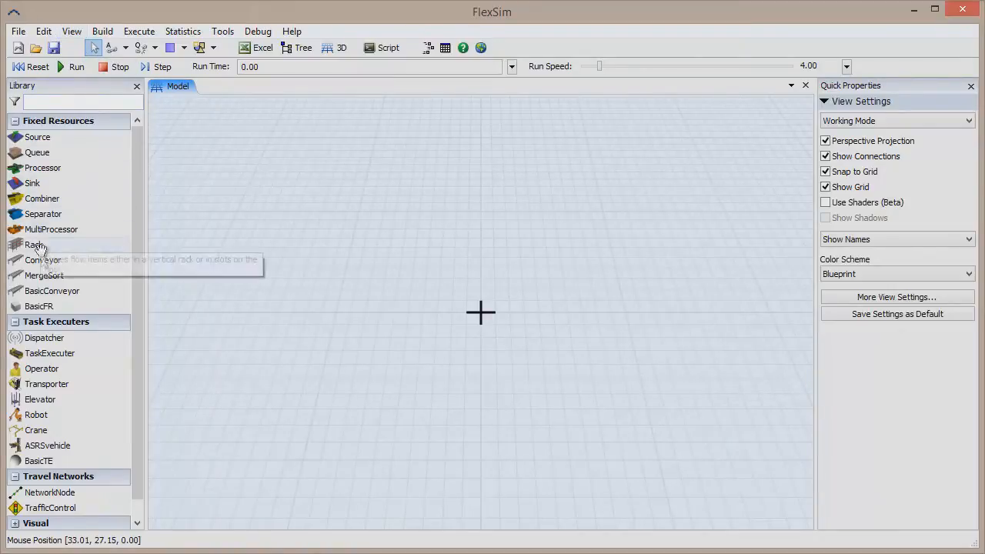
pyautogui.moveTo(120, 454)
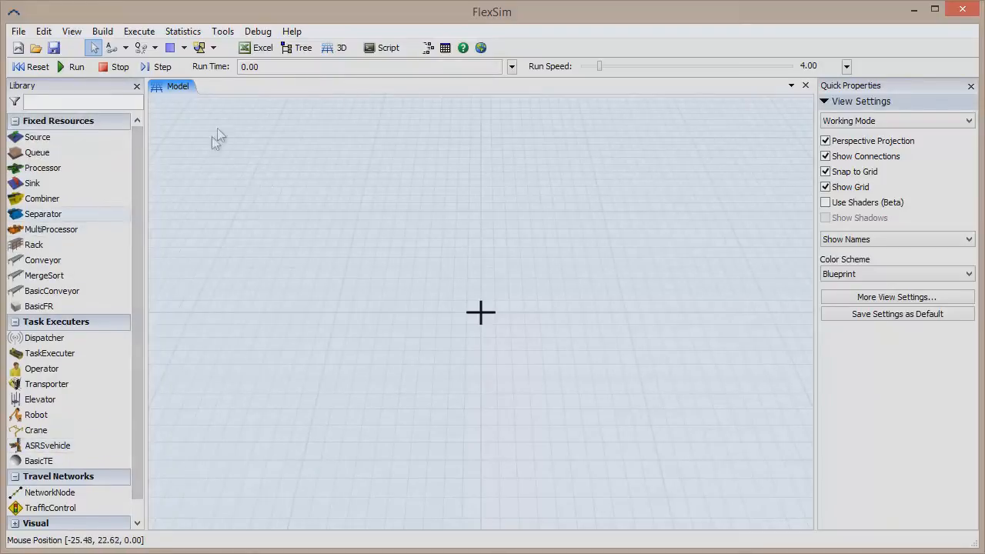
pyautogui.moveTo(471, 197)
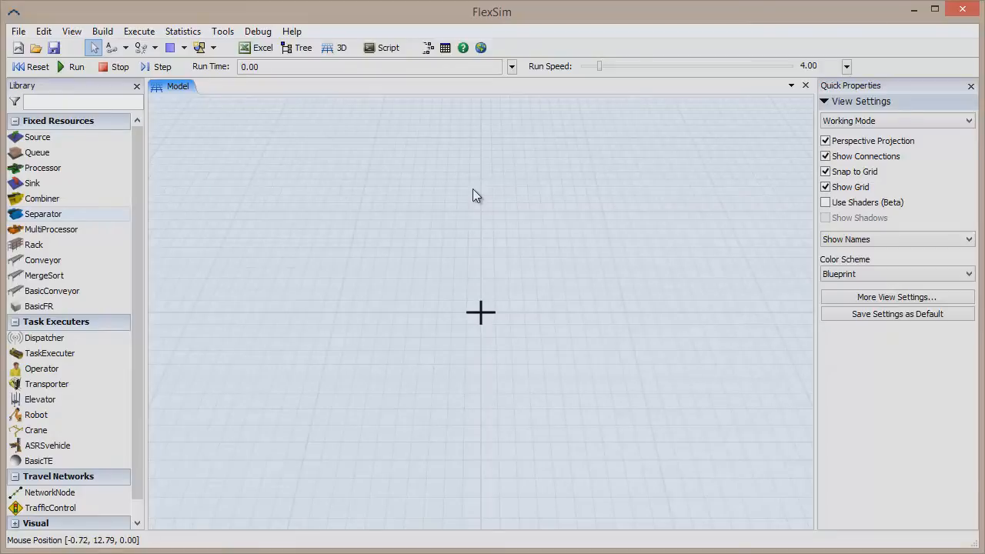
pyautogui.moveTo(44, 168)
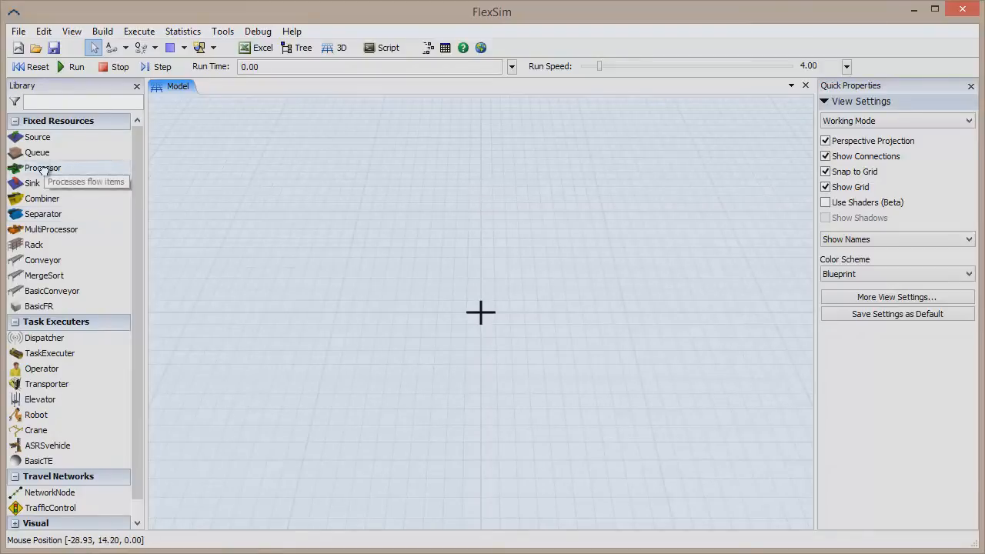
# Place a Source object from the Library into the 3D model view
pyautogui.moveTo(43, 168); pyautogui.dragTo(494, 254)
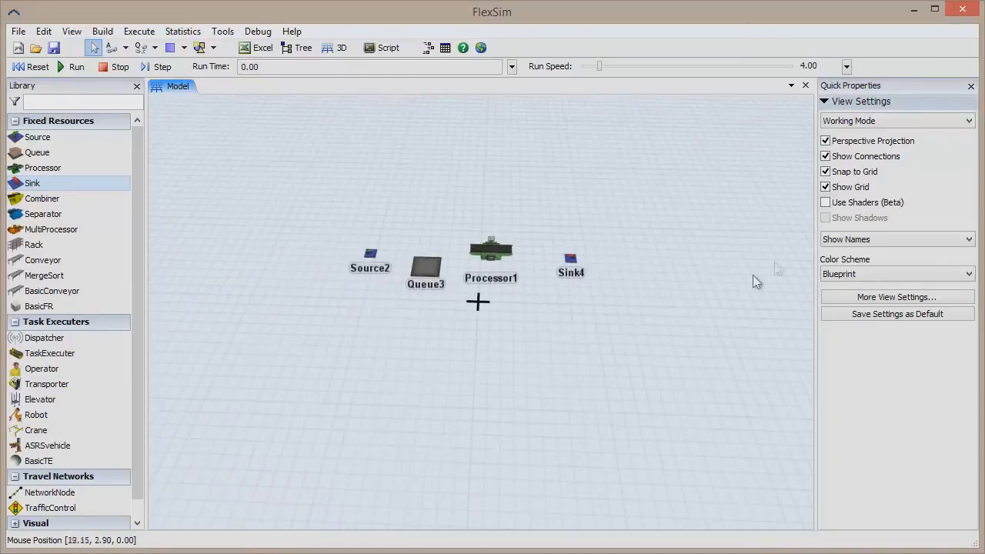
pyautogui.moveTo(822, 231)
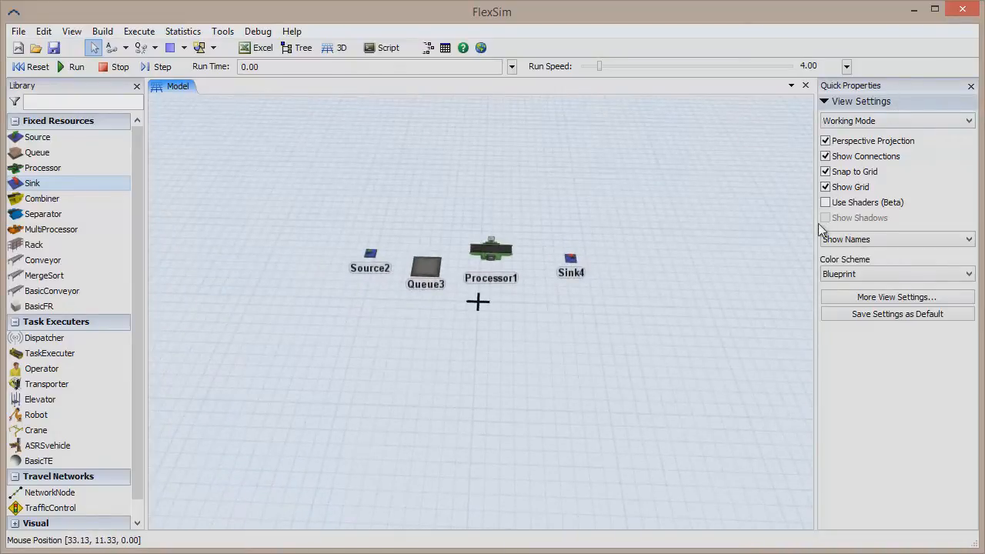
pyautogui.click(490, 249)
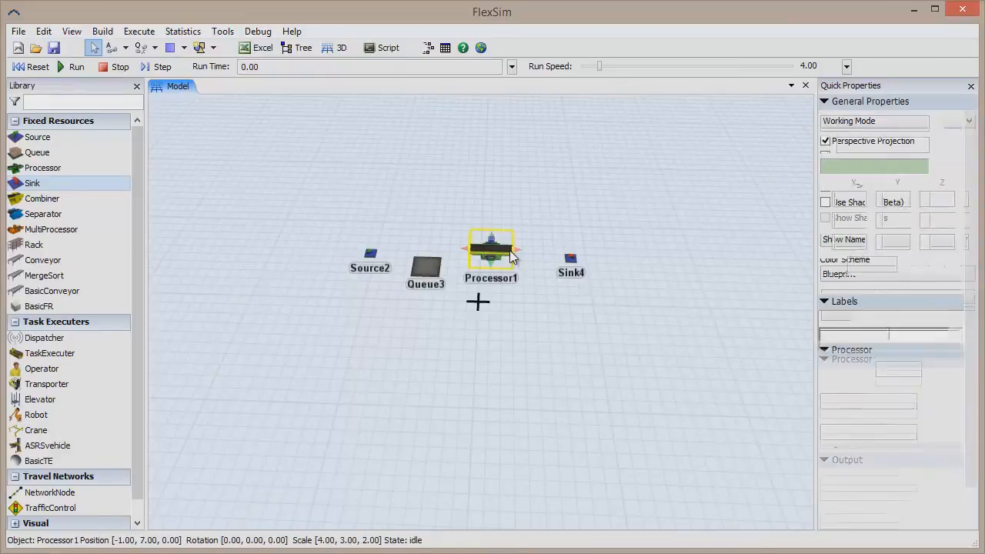
pyautogui.click(491, 250)
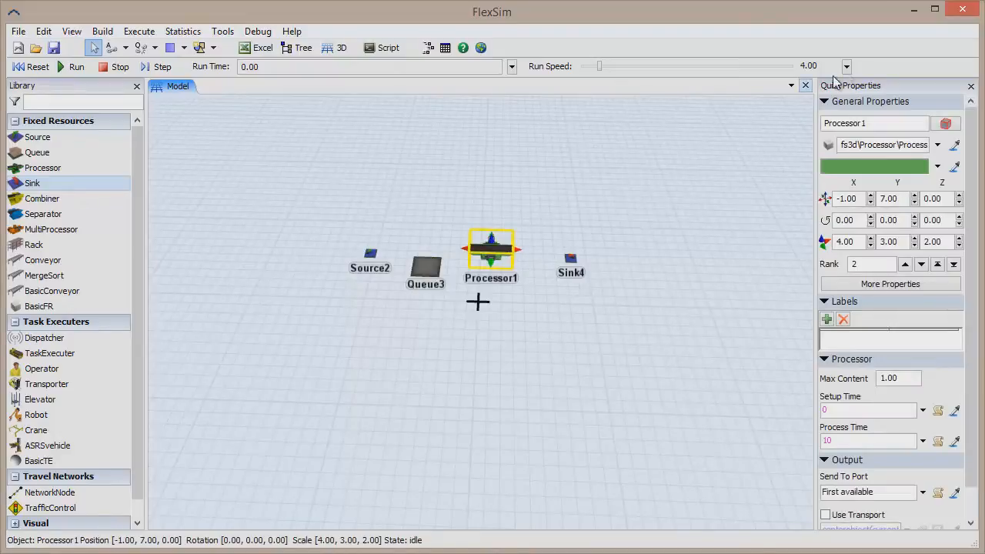
pyautogui.click(569, 258)
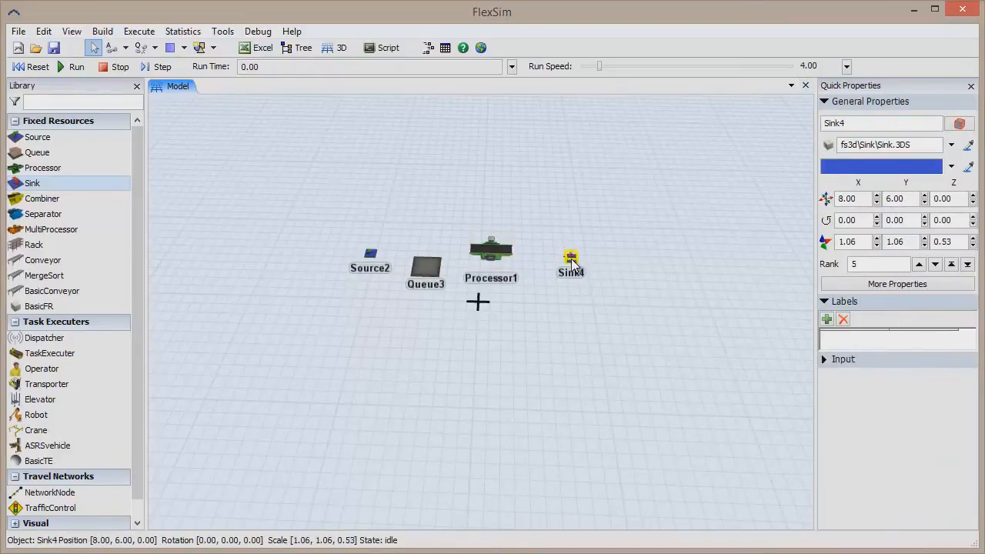
pyautogui.click(425, 270)
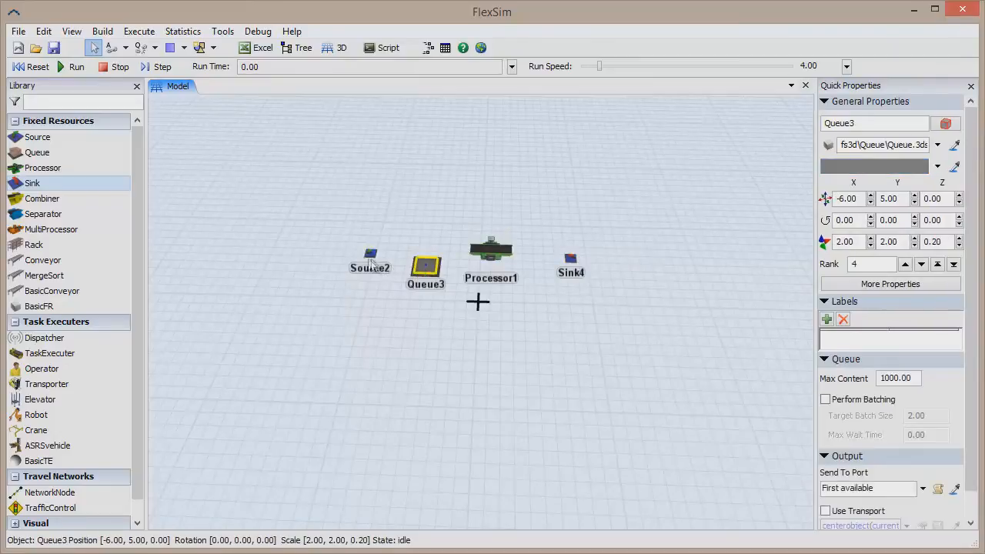
pyautogui.click(370, 254)
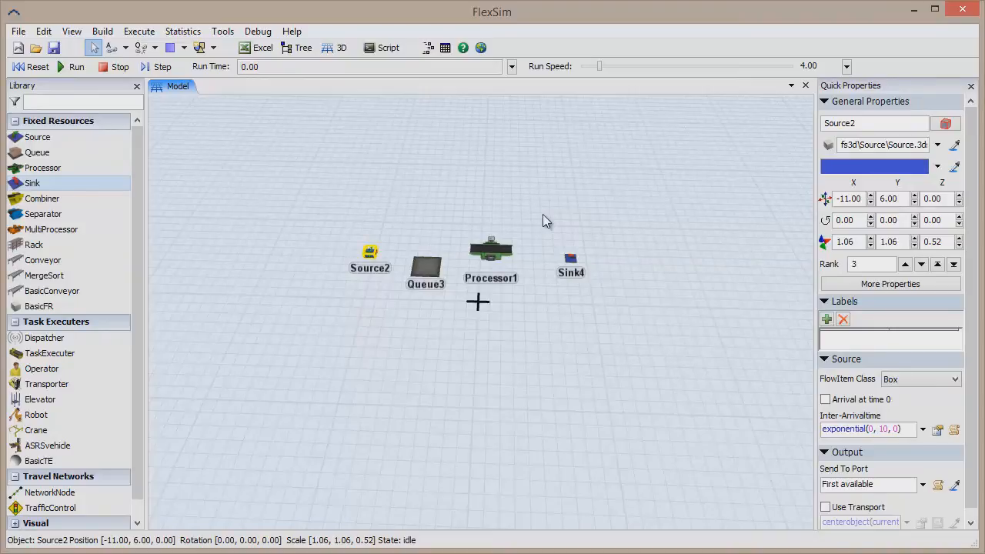
pyautogui.moveTo(234, 148)
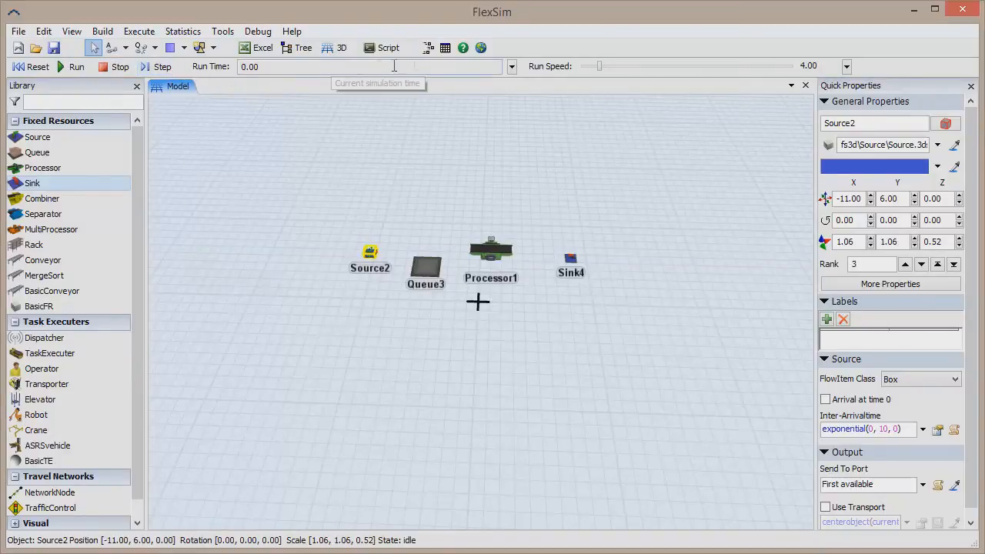
# Leave the stop time unset and raise the run speed slider to about 6.04
pyautogui.click(511, 67)
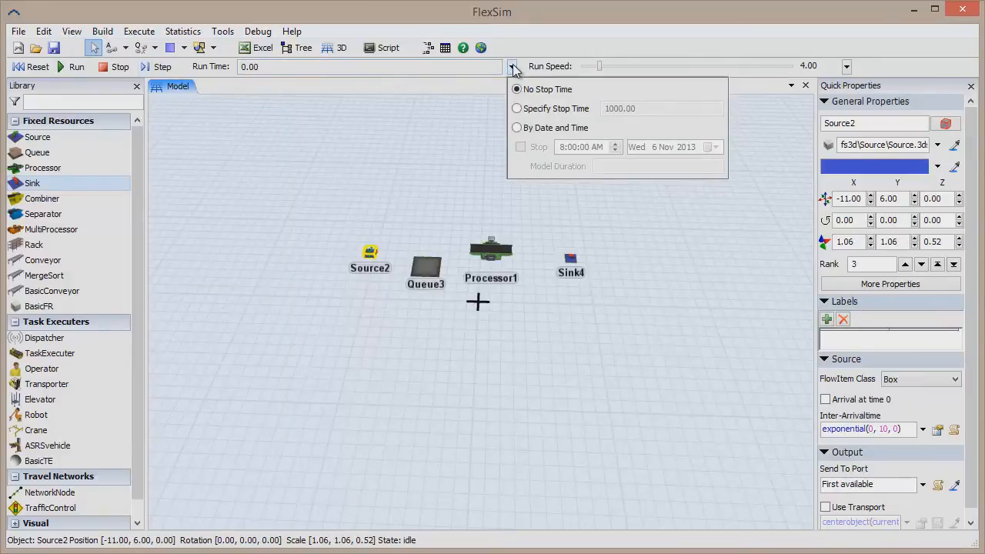
pyautogui.click(512, 69)
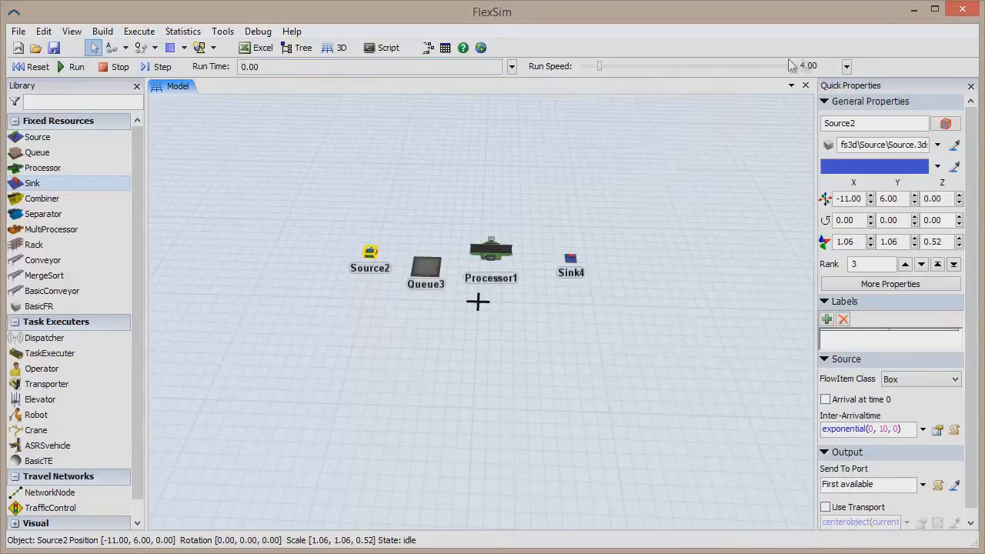
pyautogui.moveTo(600, 65); pyautogui.dragTo(613, 64)
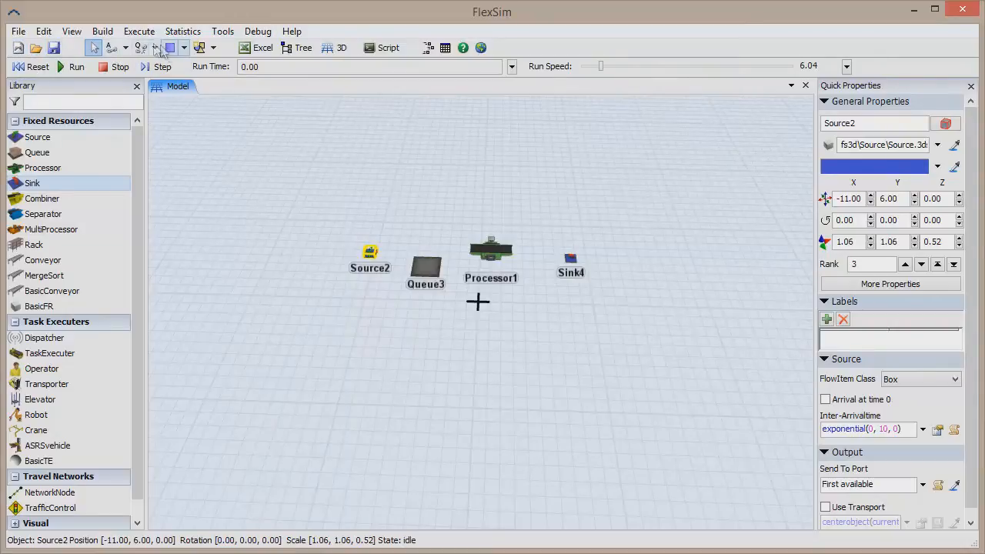
pyautogui.moveTo(342, 48)
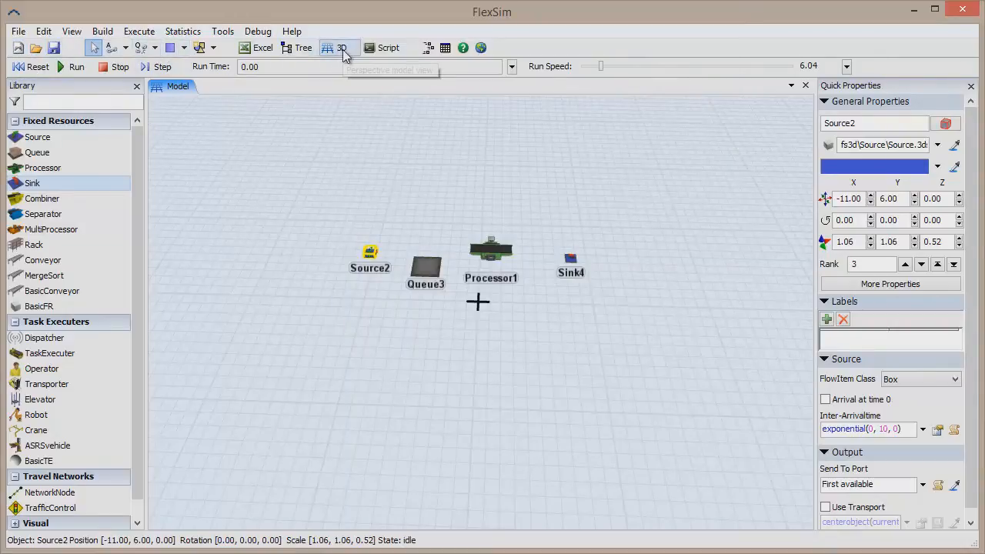
pyautogui.moveTo(388, 48)
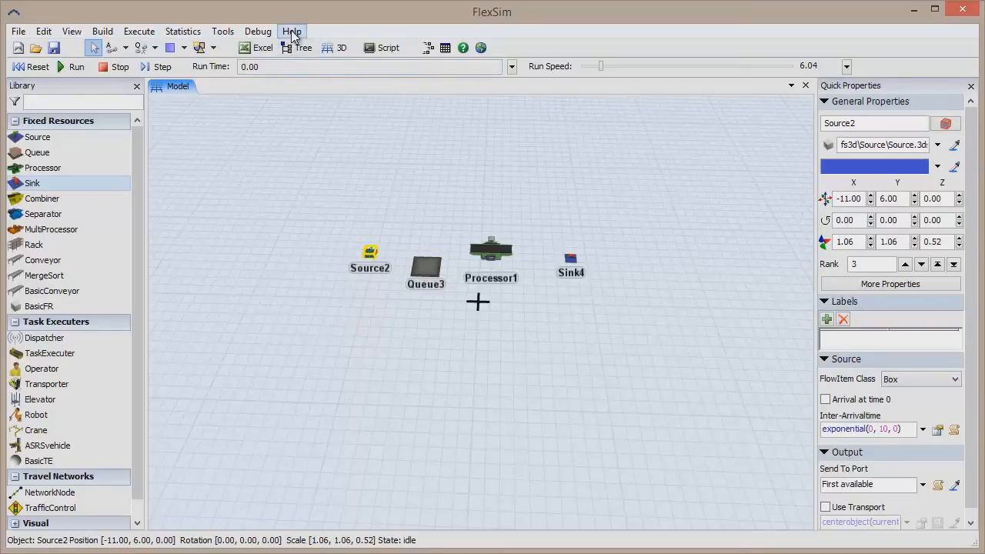
# Open the Users Manual from Help and go to the FlexSim Concepts section
pyautogui.click(292, 31)
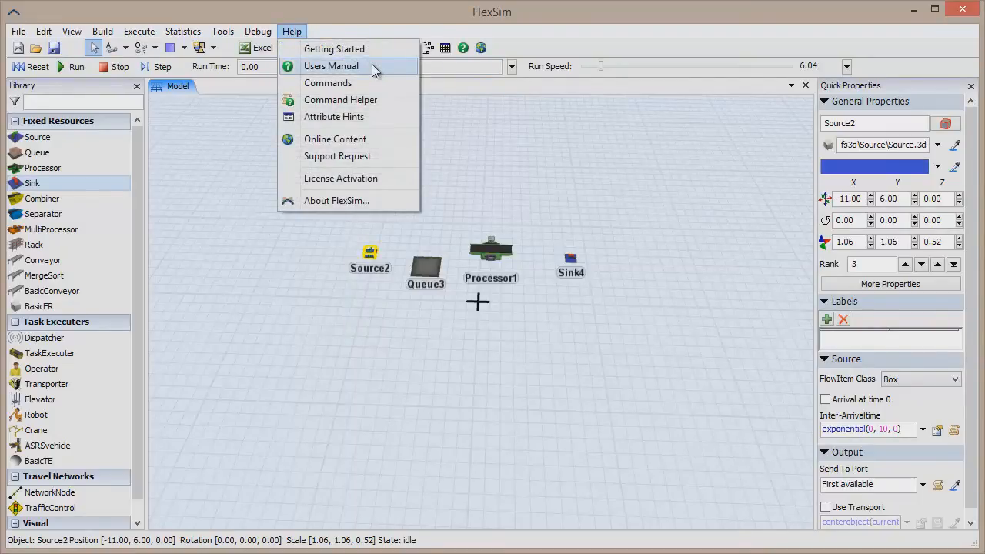
pyautogui.click(330, 64)
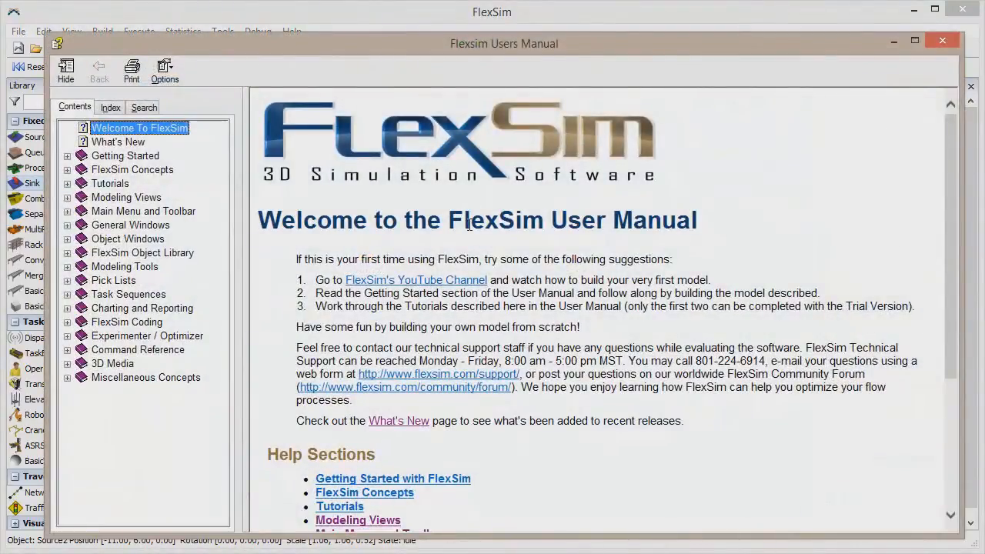
pyautogui.scroll(-3)
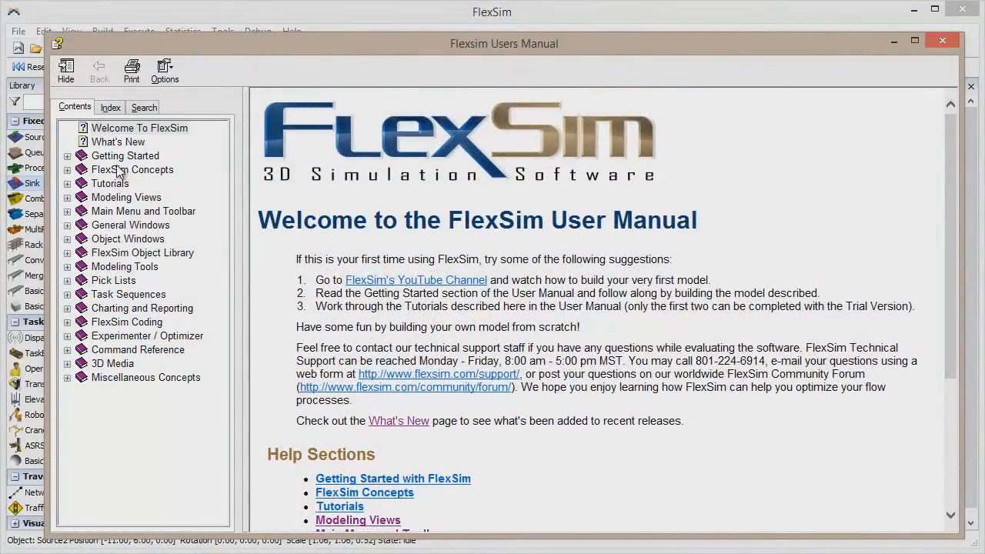
pyautogui.click(132, 169)
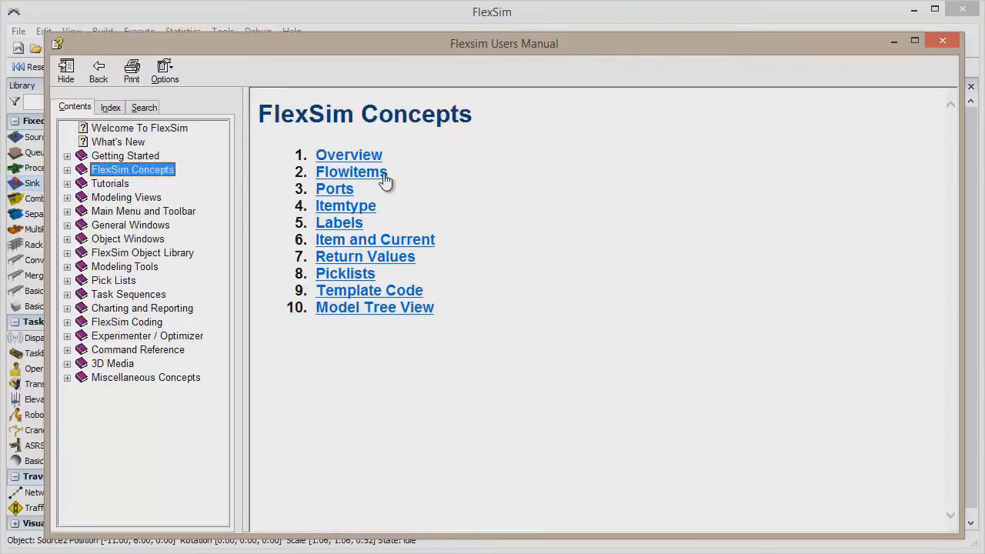
# Browse the Flowitems, Itemtype, and Item and Current concept pages
pyautogui.click(351, 172)
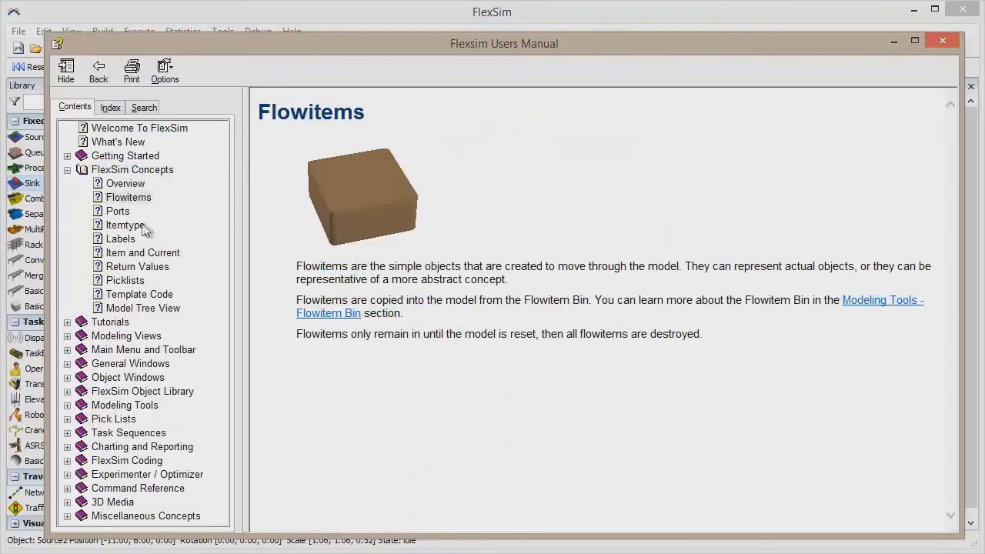
pyautogui.click(123, 225)
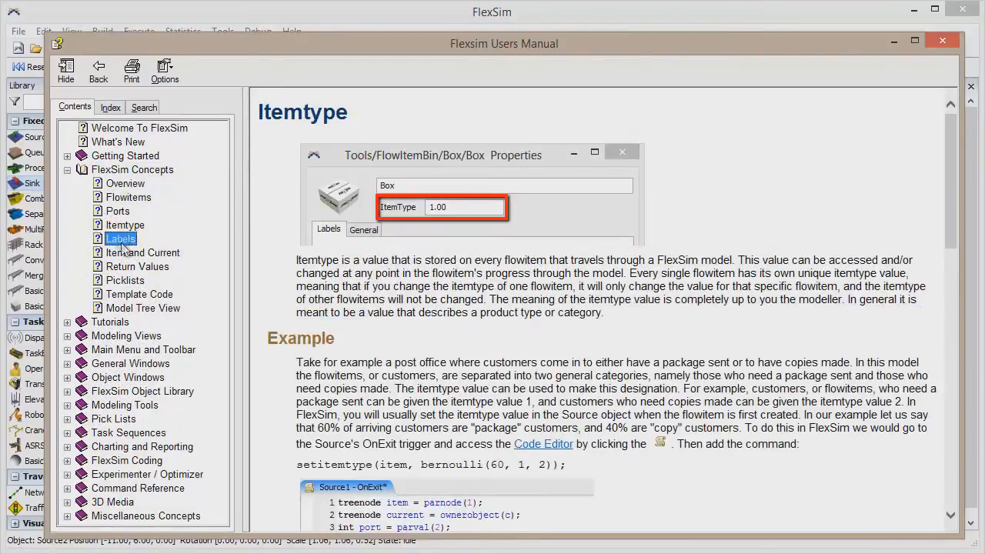
pyautogui.click(141, 252)
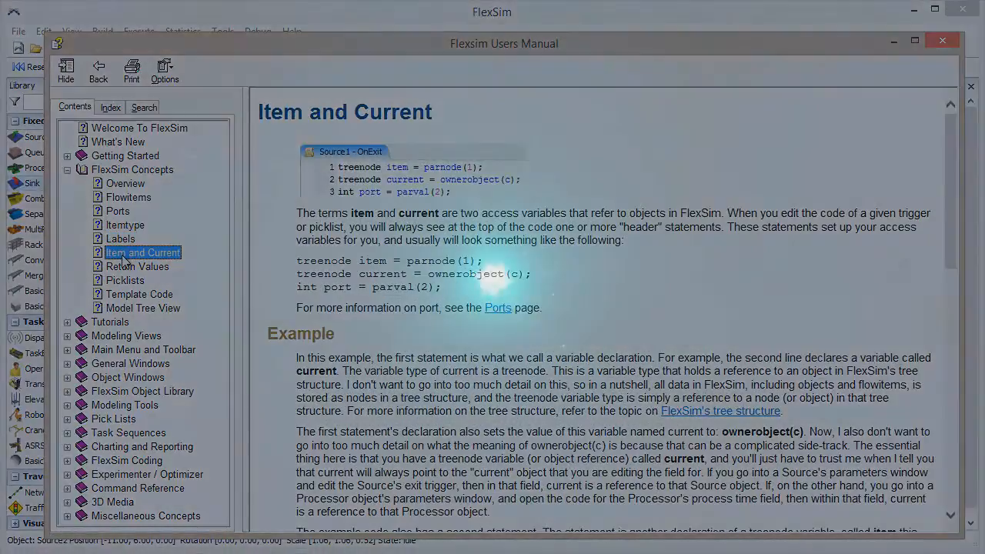